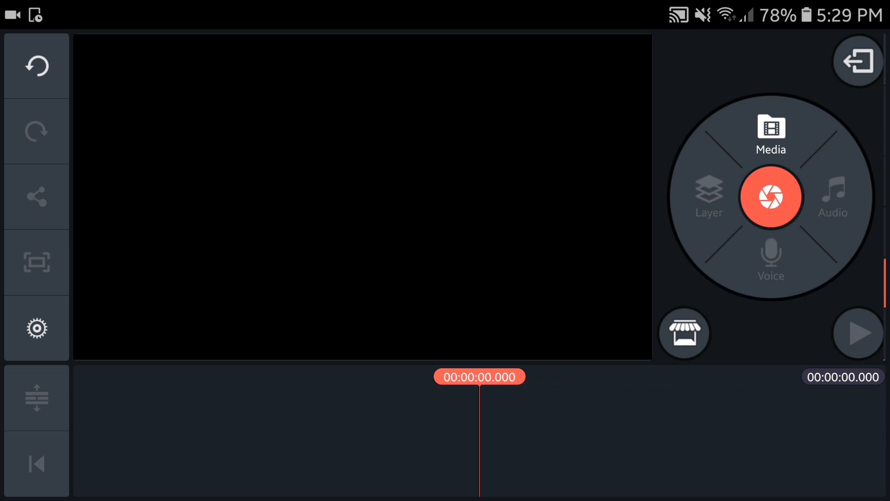
# - Add the space wallpaper image to the empty timeline and select the clip
pyautogui.click(771, 131)
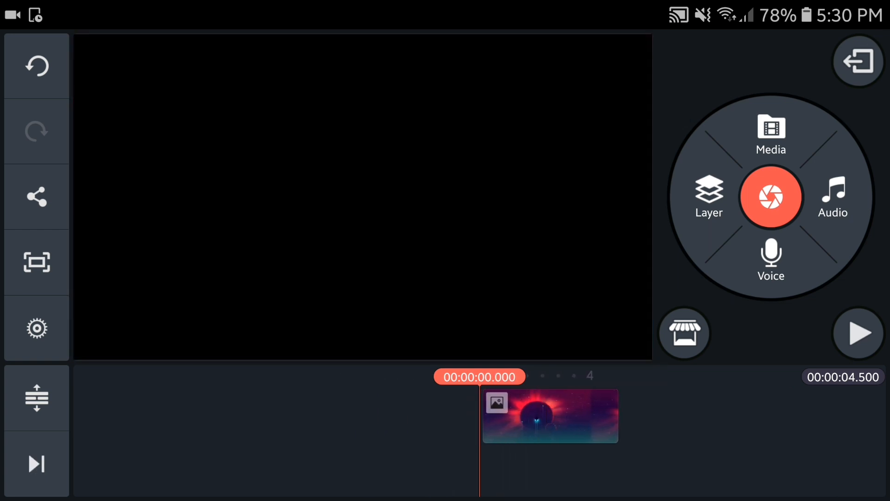
pyautogui.click(549, 415)
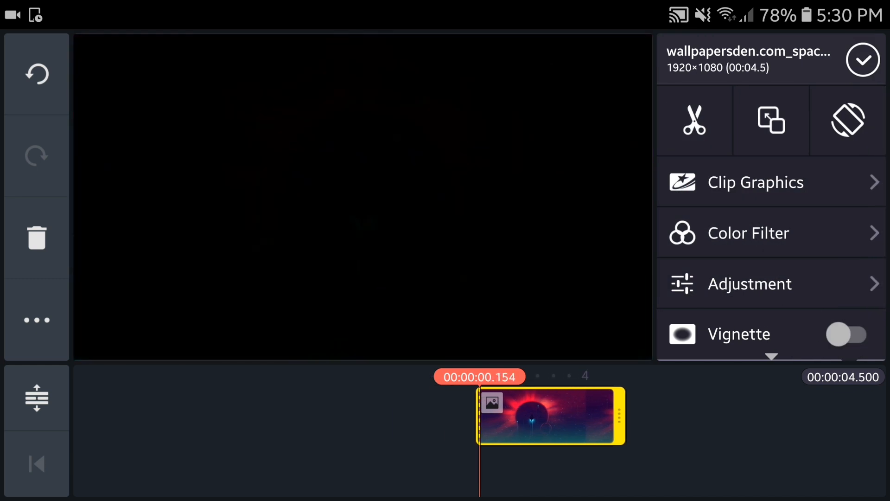
# - Duplicate the space wallpaper clip so it plays twice, about 6.8 seconds total
pyautogui.click(771, 119)
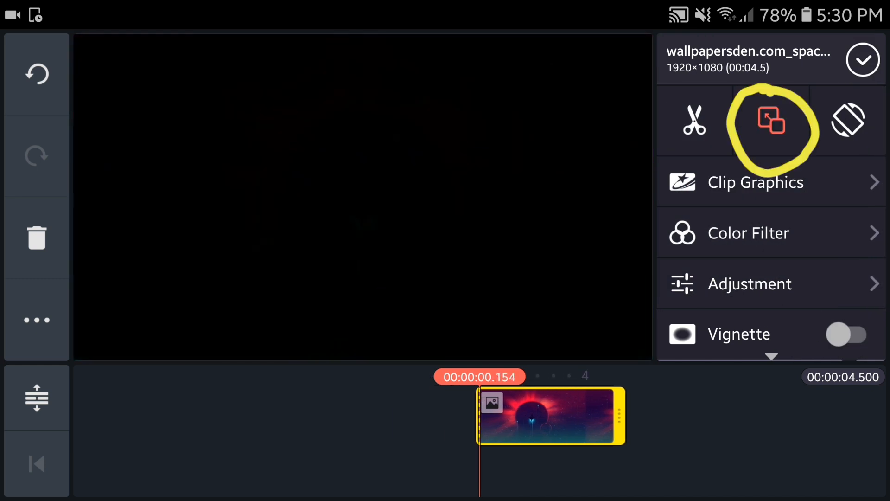
pyautogui.click(771, 119)
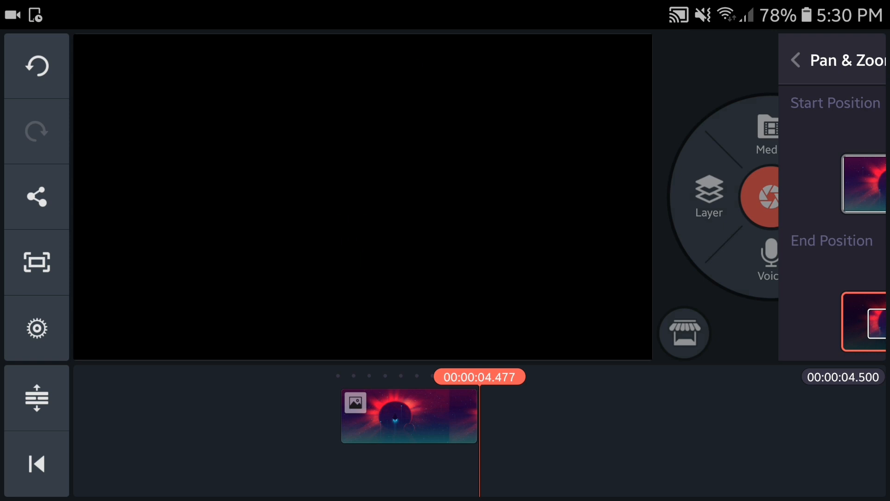
pyautogui.click(796, 60)
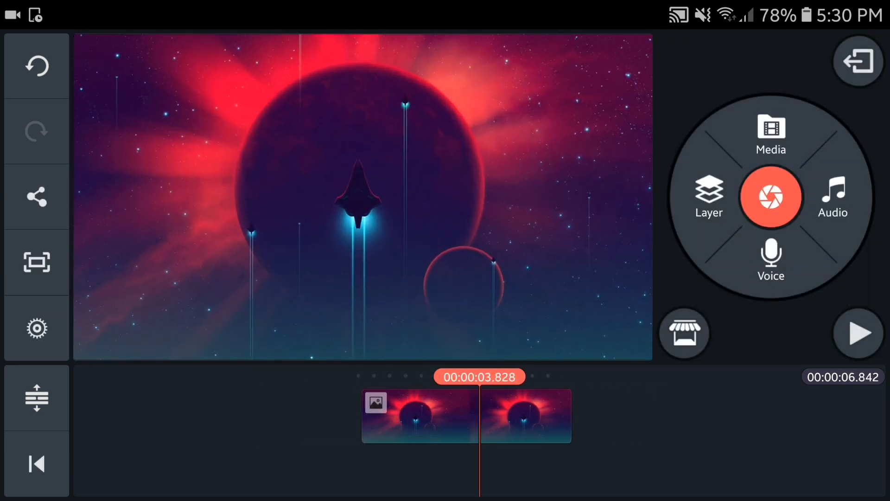
# - Overlay videoplayback.mp4, the green-screen particle video, as a media layer and select it
pyautogui.click(708, 197)
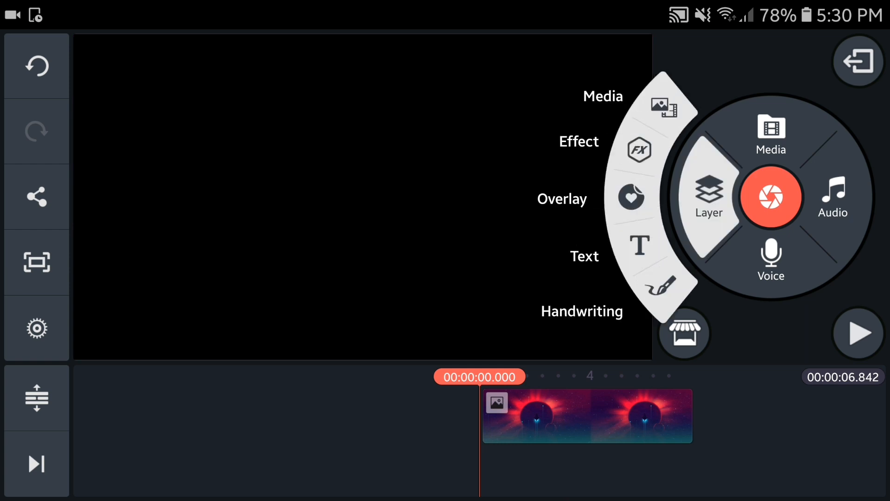
pyautogui.click(771, 134)
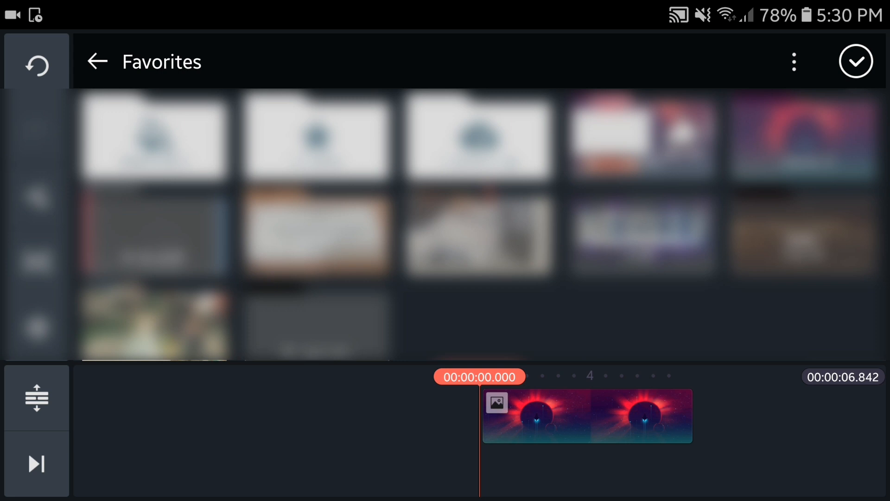
pyautogui.click(97, 61)
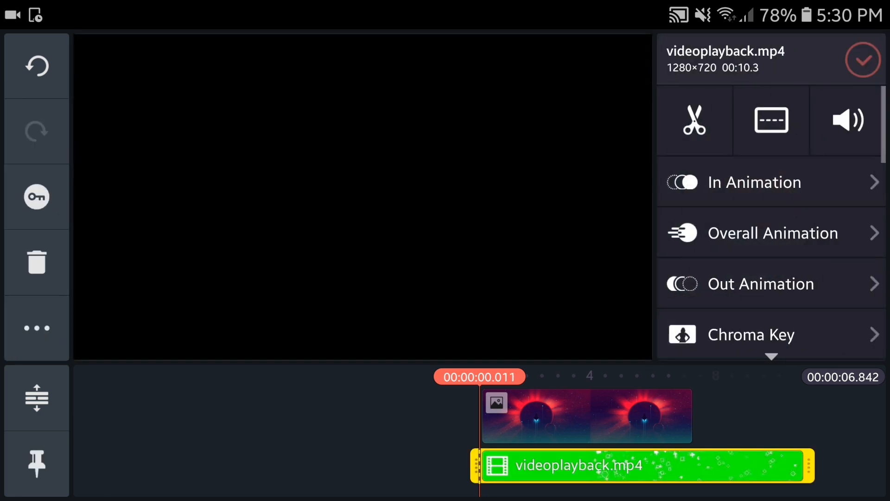
pyautogui.click(862, 60)
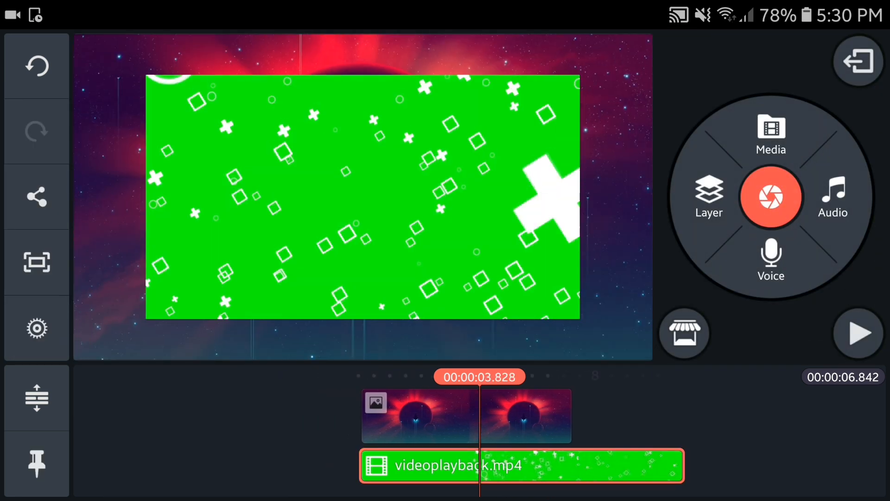
pyautogui.click(520, 465)
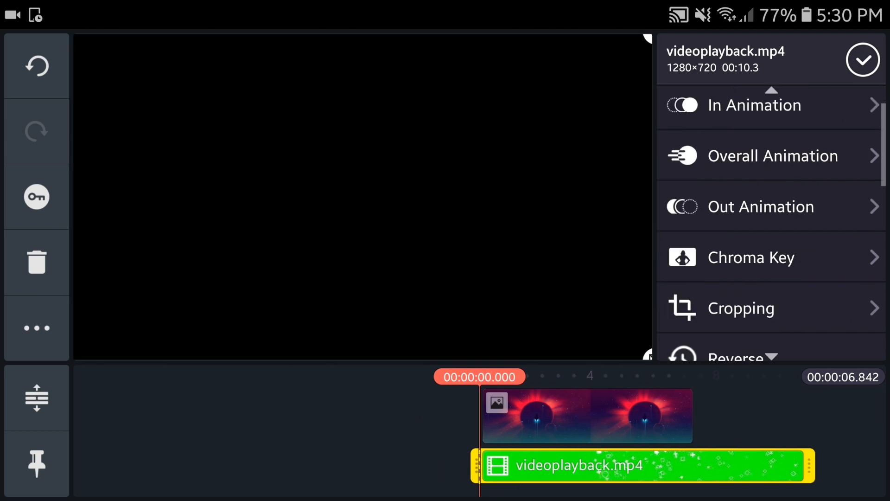
# - Enable Chroma Key on the particle layer with thresholds around 40% and 55%
pyautogui.click(751, 258)
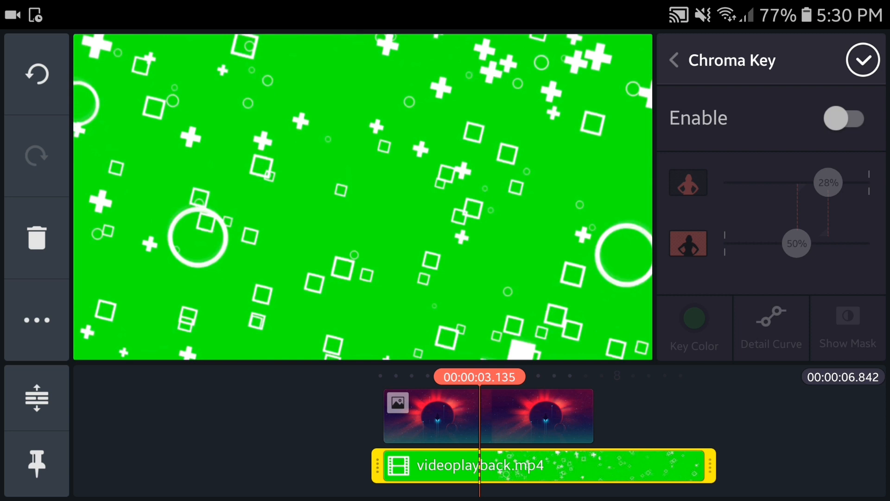
pyautogui.click(845, 117)
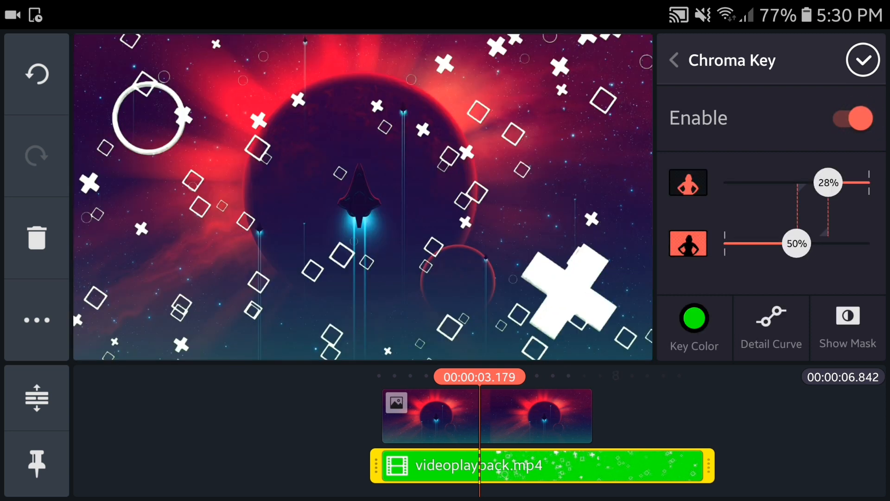
pyautogui.moveTo(827, 182); pyautogui.dragTo(797, 183)
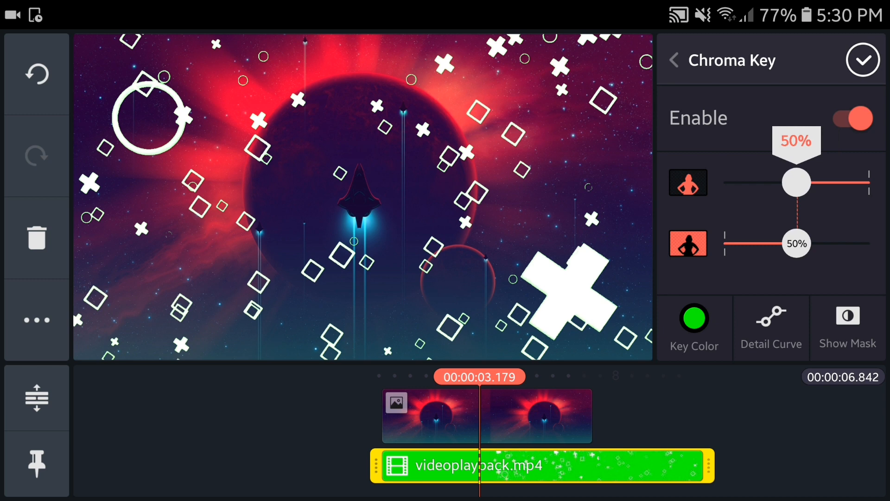
pyautogui.moveTo(797, 182); pyautogui.dragTo(840, 183)
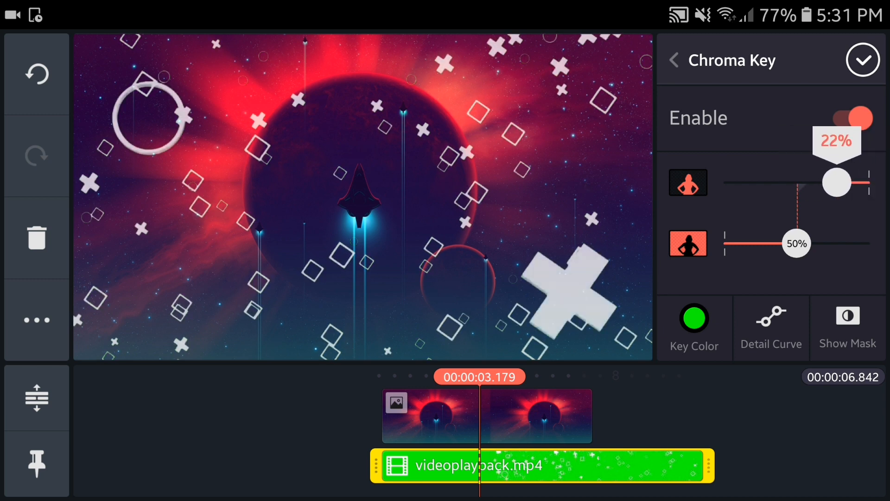
pyautogui.moveTo(795, 244); pyautogui.dragTo(821, 243)
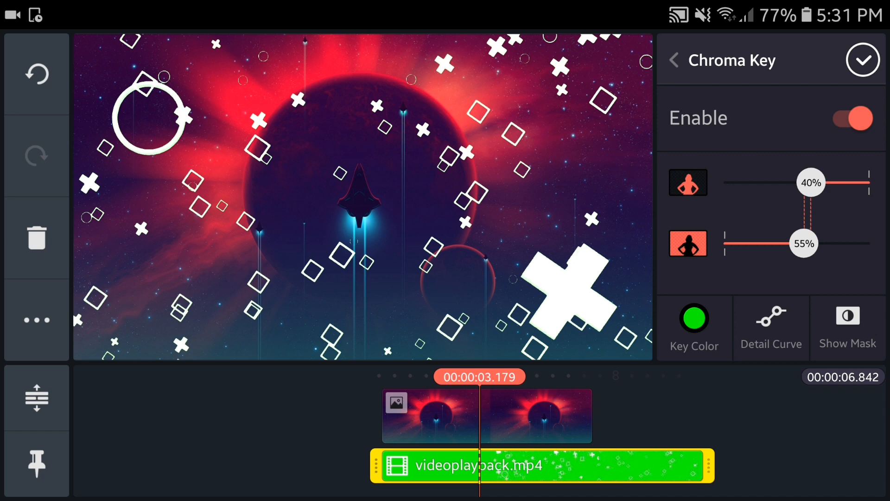
pyautogui.click(863, 60)
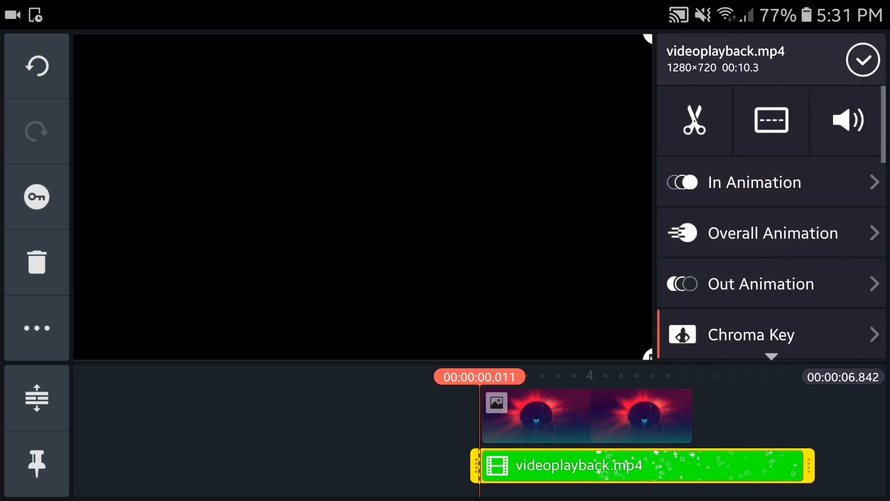
# - Set the particle overlay's Alpha opacity to 78%
pyautogui.click(771, 120)
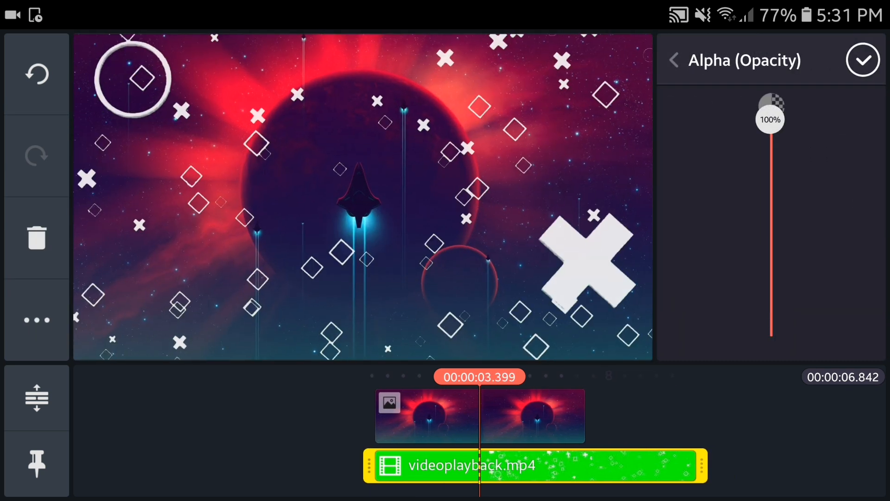
pyautogui.moveTo(770, 113); pyautogui.dragTo(770, 164)
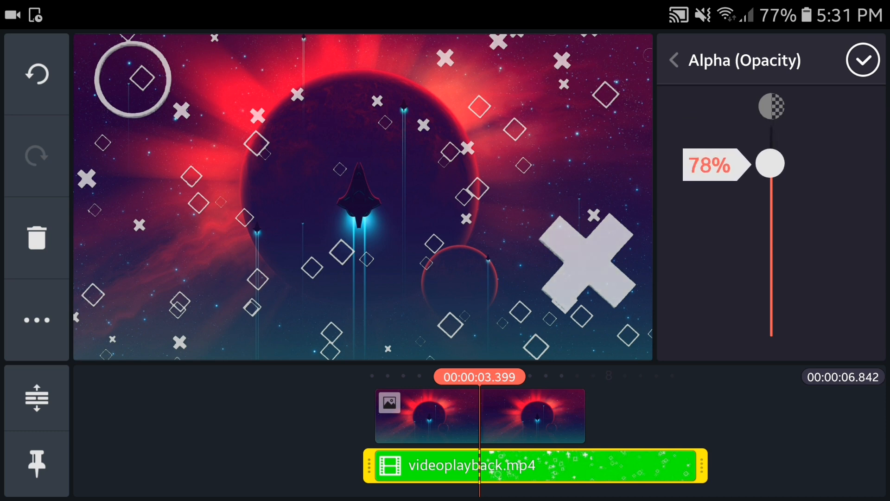
pyautogui.click(863, 60)
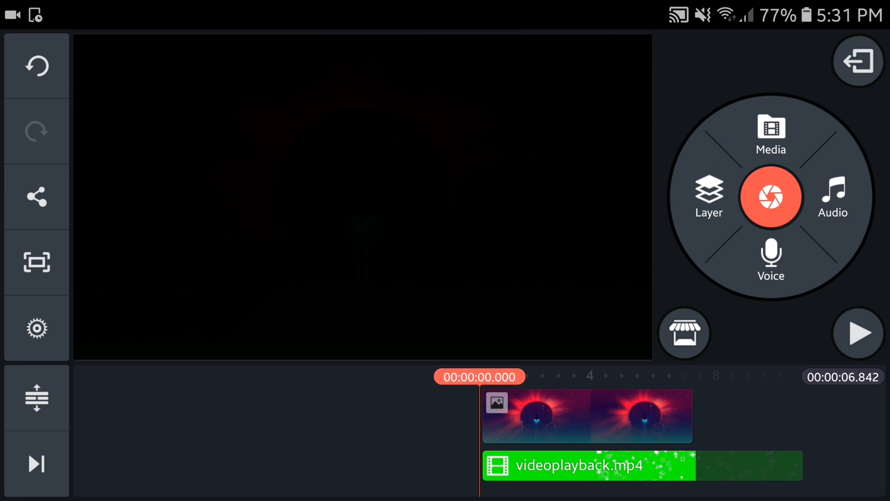
# - Turn off project audio fade-out, keep video fades on, then preview the outro
pyautogui.click(36, 328)
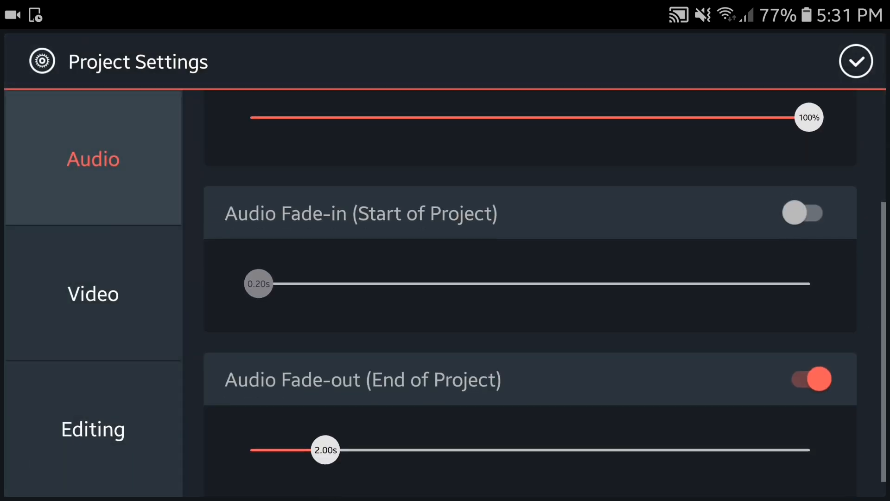
pyautogui.click(809, 379)
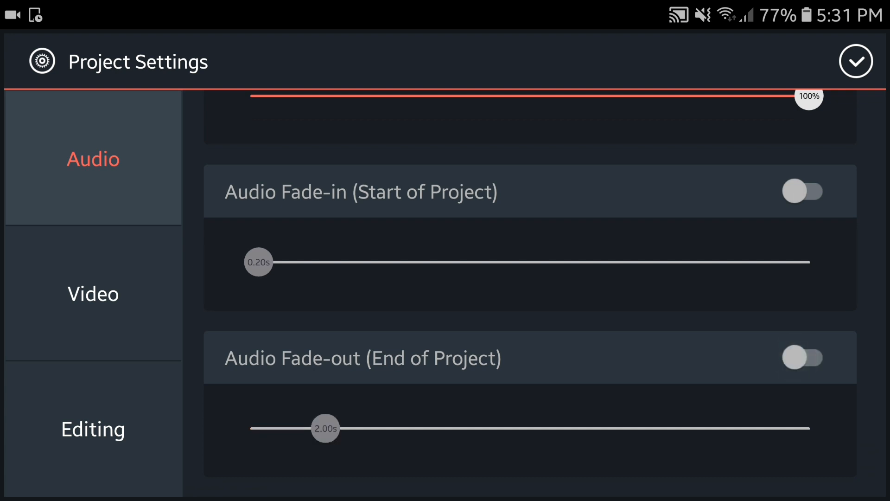
pyautogui.click(93, 293)
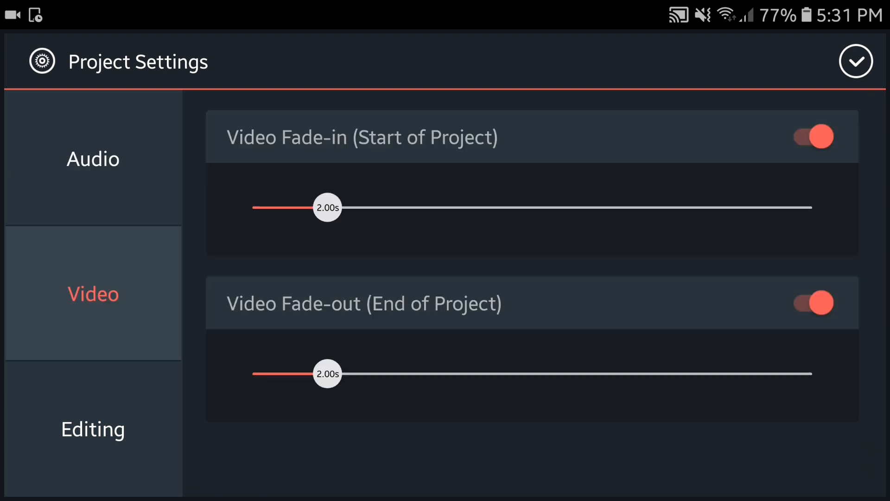
pyautogui.click(812, 136)
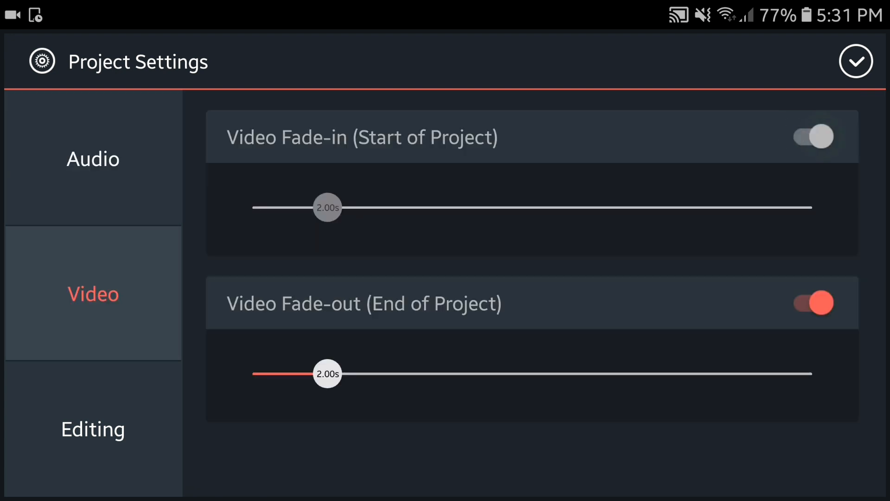
pyautogui.click(812, 136)
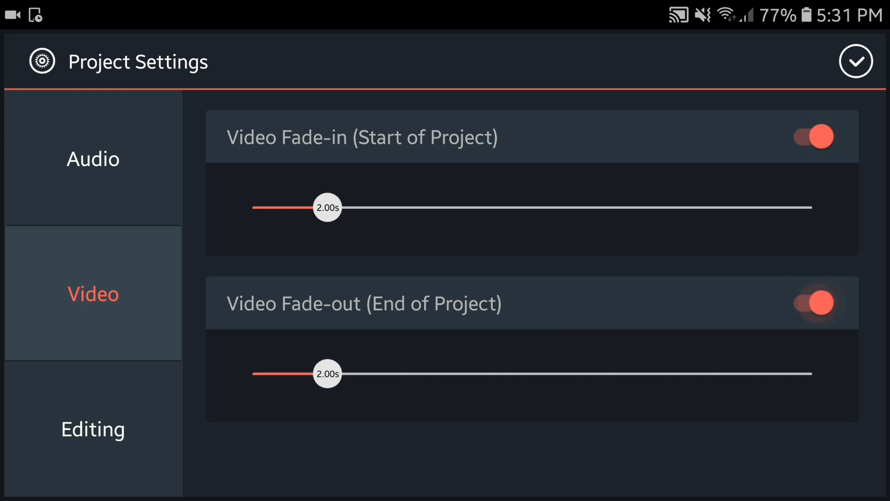
pyautogui.click(856, 62)
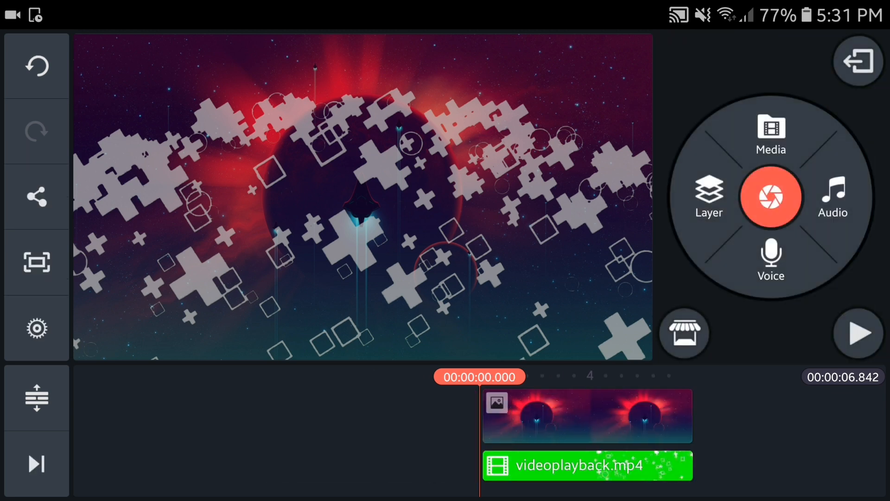
pyautogui.click(858, 334)
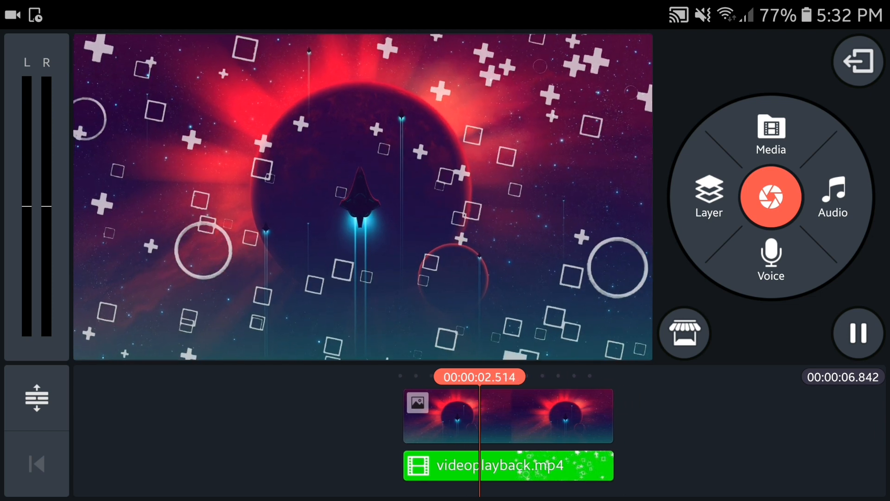
pyautogui.click(857, 333)
pyautogui.write('LAST VI')
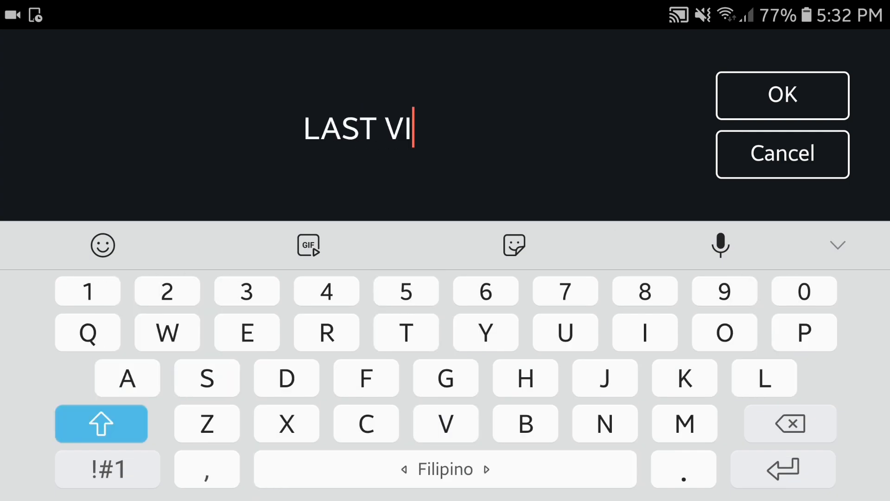
# - Enter the LAST VIDEO title text and set its font to Bebas Neue Bold
pyautogui.click(782, 95)
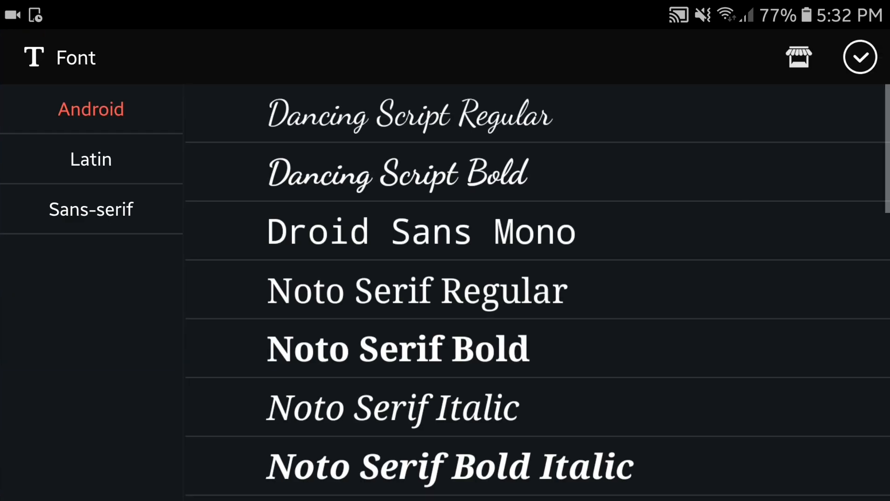
pyautogui.click(90, 209)
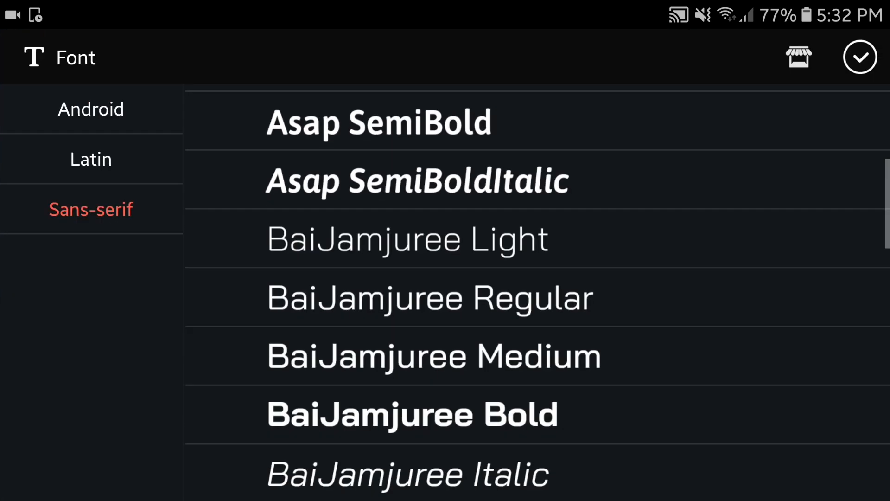
pyautogui.scroll(-3)
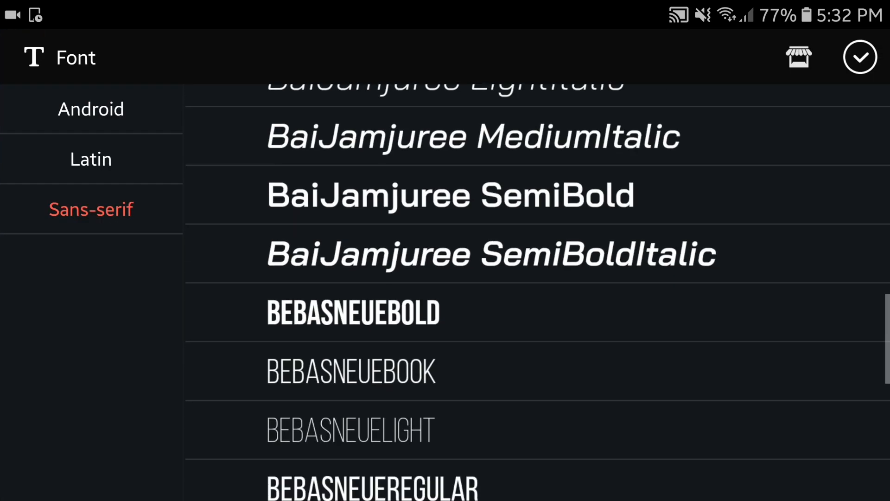
pyautogui.click(861, 58)
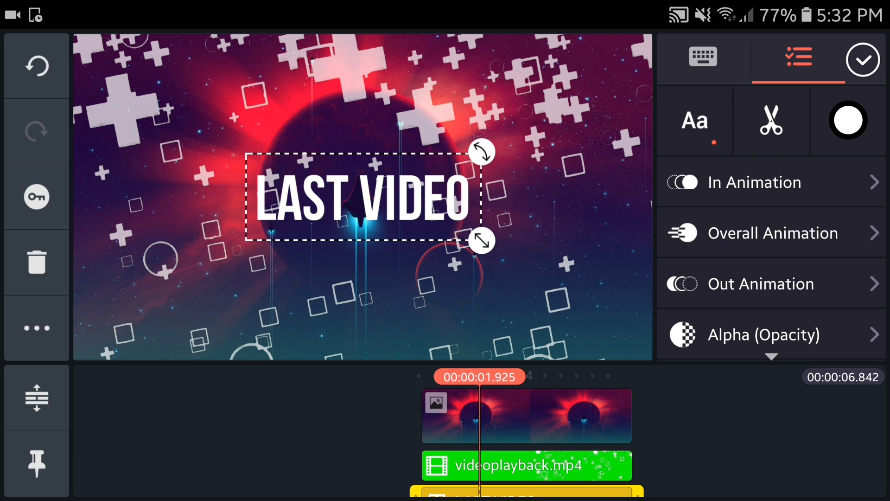
# - Move the LAST VIDEO title to the top-left with an Enter Slide Right animation
pyautogui.moveTo(480, 240); pyautogui.dragTo(549, 266)
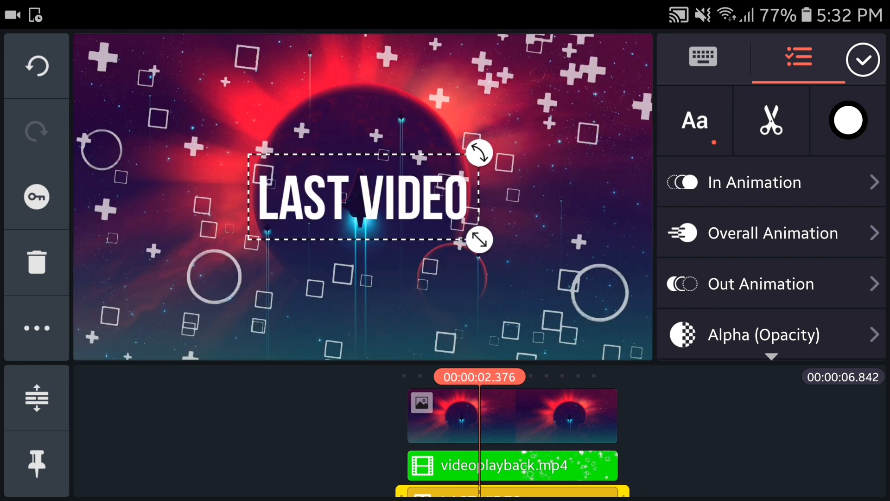
pyautogui.moveTo(359, 199); pyautogui.dragTo(364, 80)
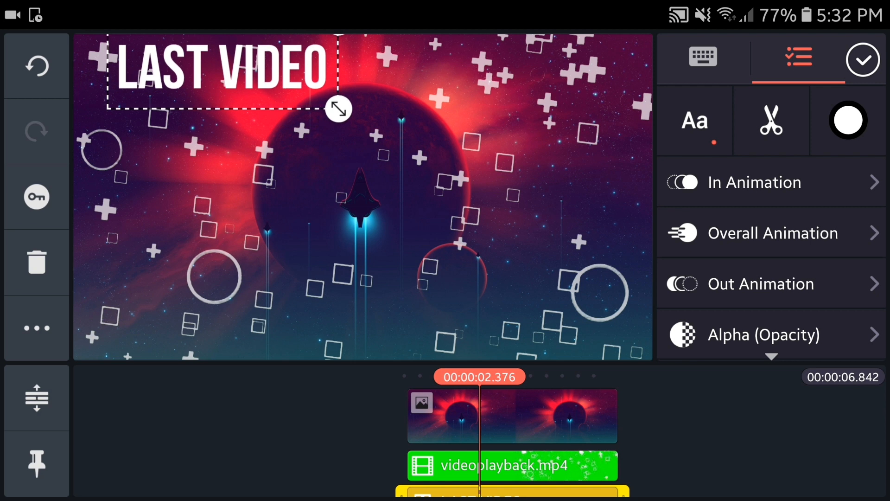
pyautogui.click(756, 182)
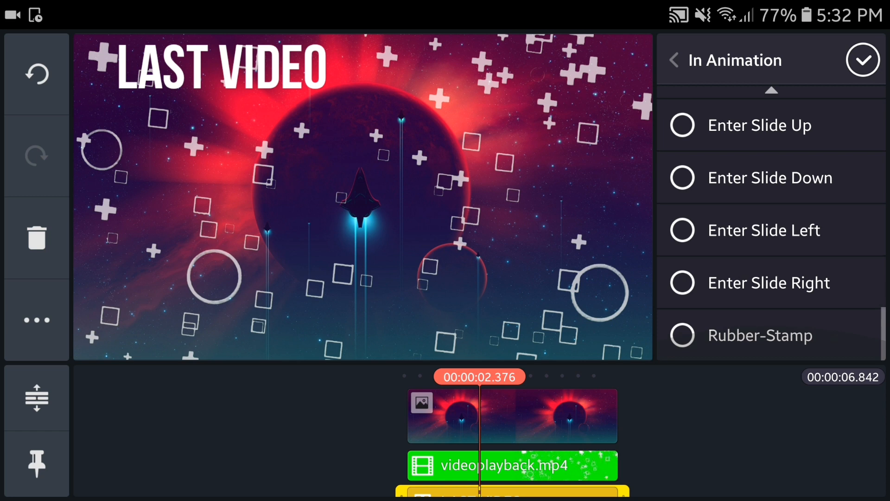
pyautogui.click(768, 283)
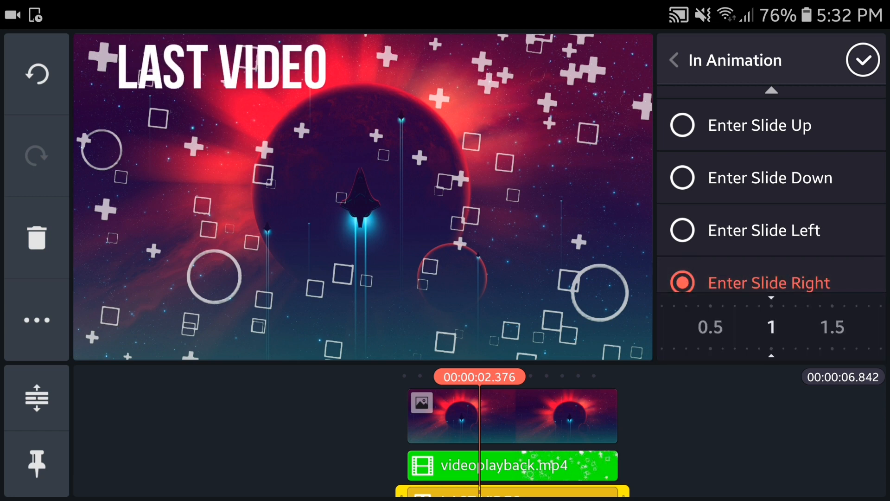
pyautogui.click(863, 60)
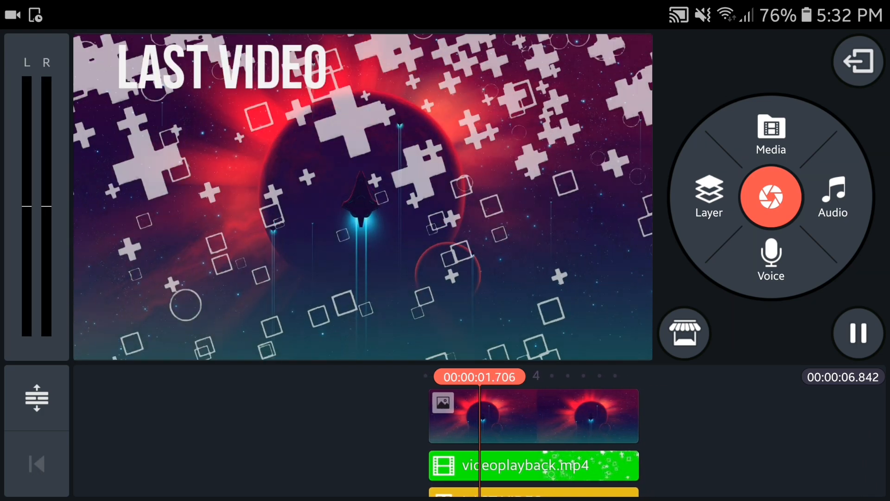
# - Add a white colour layer as the video box and give it an entrance animation
pyautogui.click(708, 197)
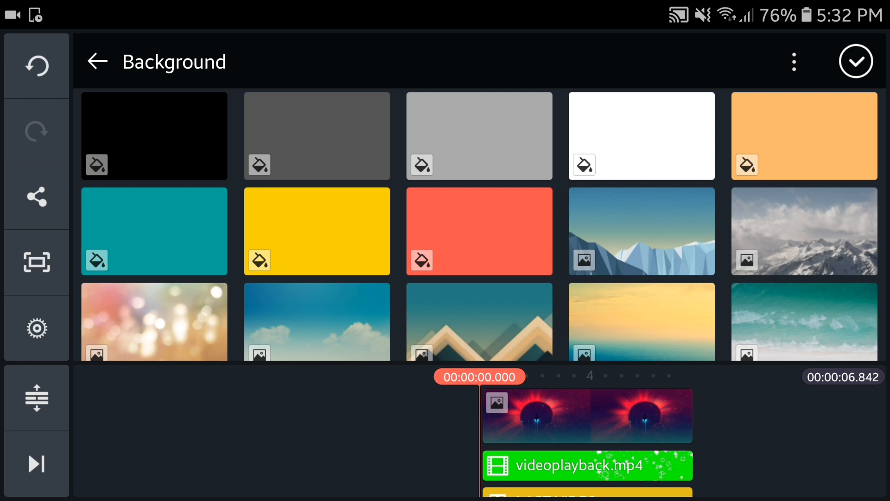
pyautogui.click(642, 137)
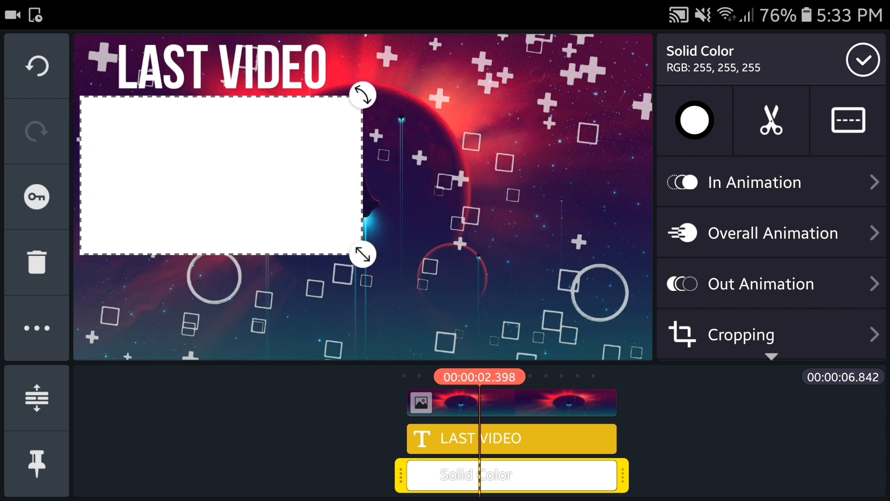
pyautogui.click(510, 437)
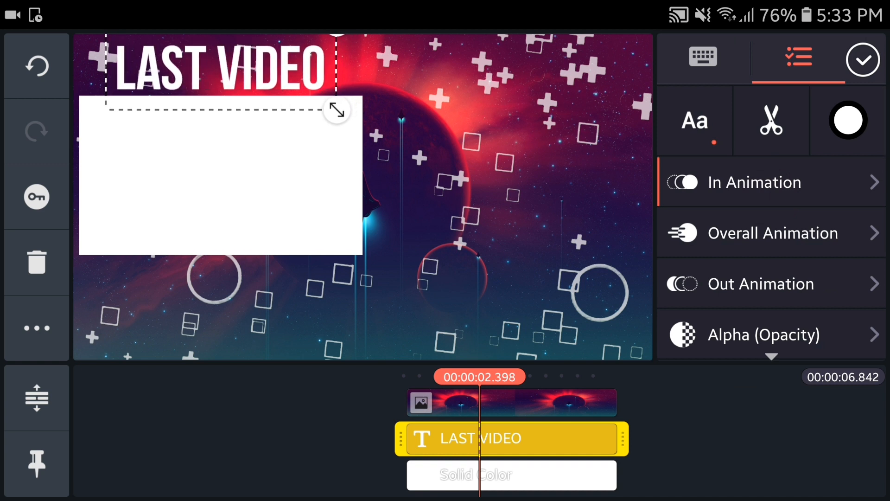
pyautogui.click(510, 438)
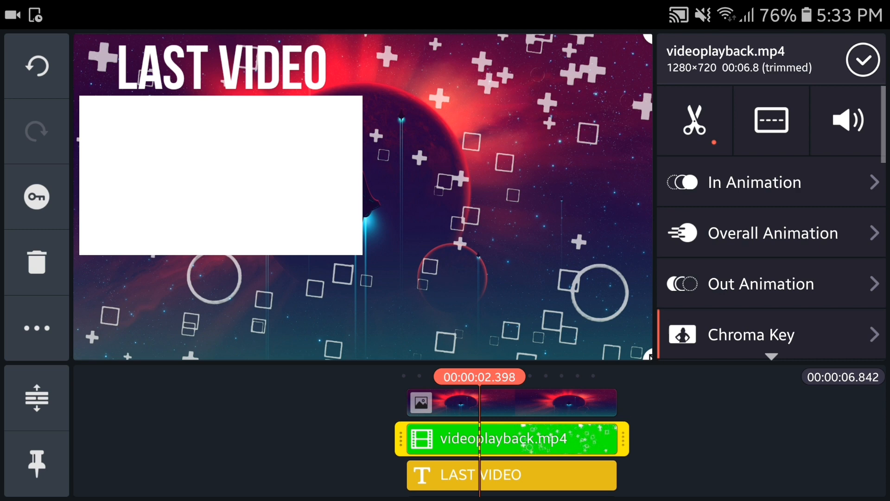
pyautogui.click(588, 438)
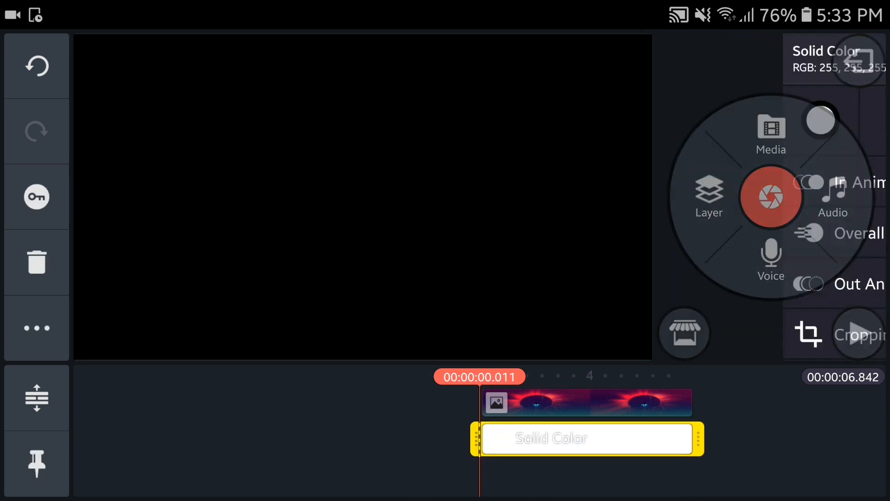
pyautogui.click(852, 183)
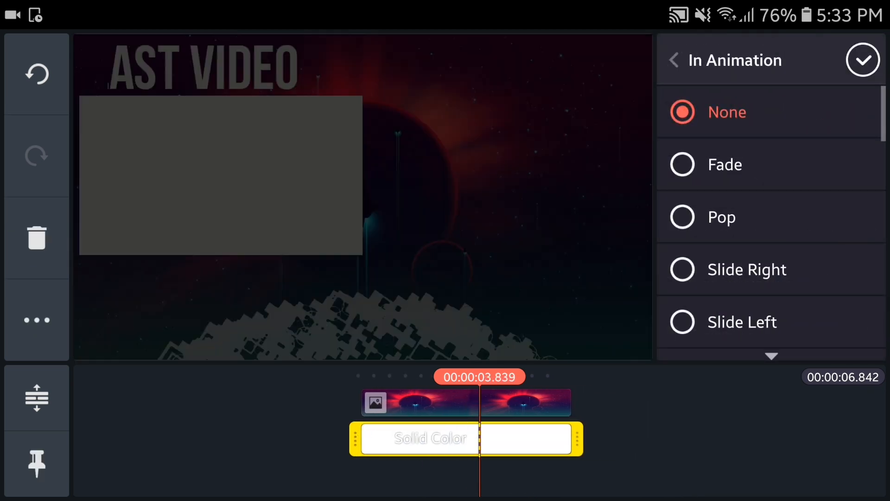
pyautogui.scroll(-3)
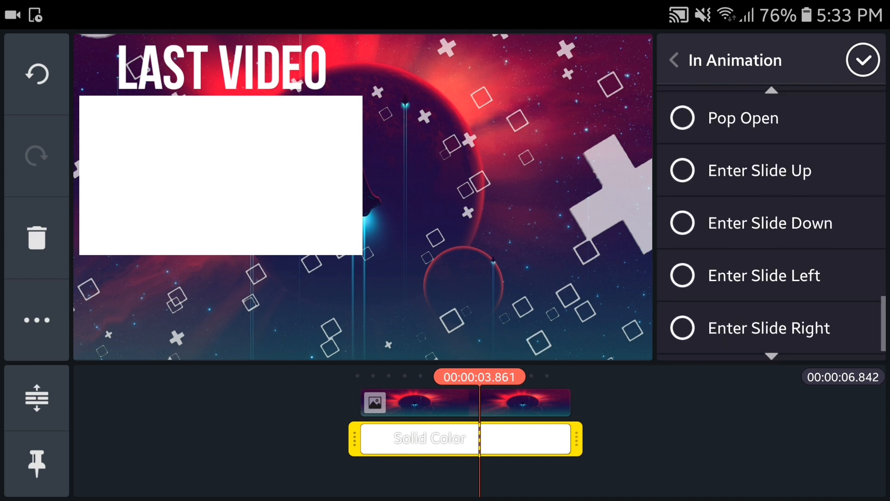
pyautogui.click(769, 328)
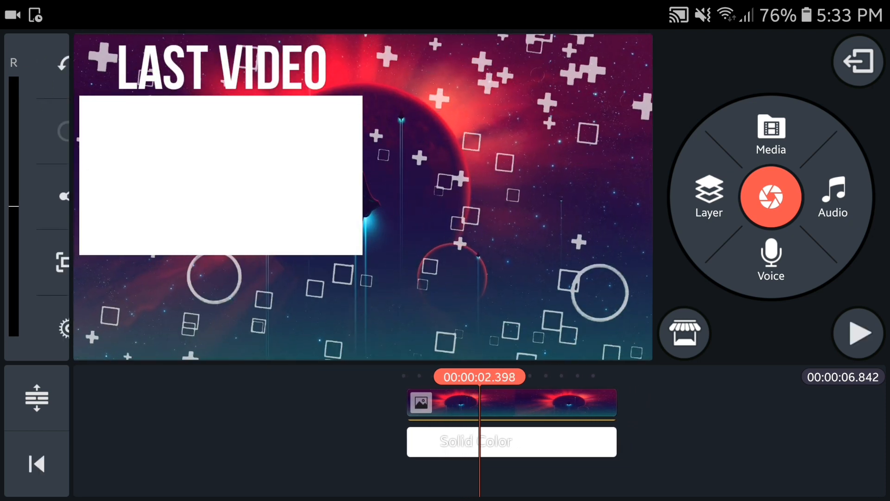
# - Add the Subscribe button image, slide it in from the right, and place it below the box
pyautogui.click(709, 197)
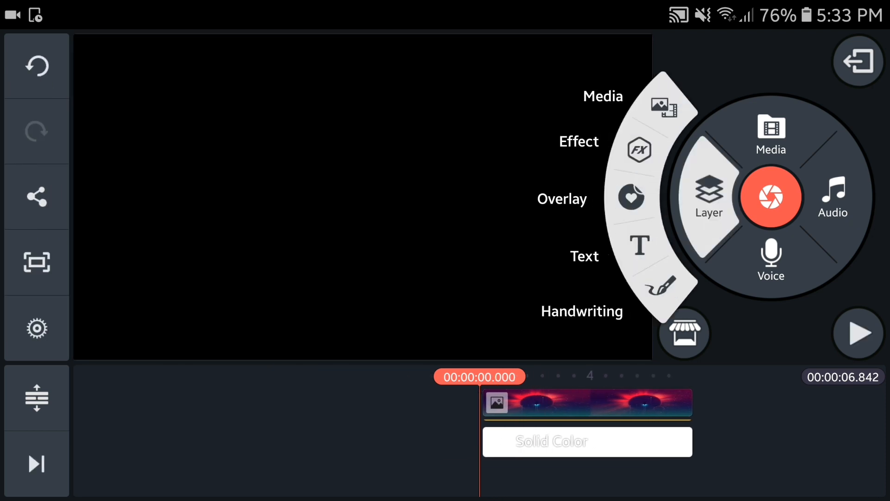
pyautogui.click(771, 132)
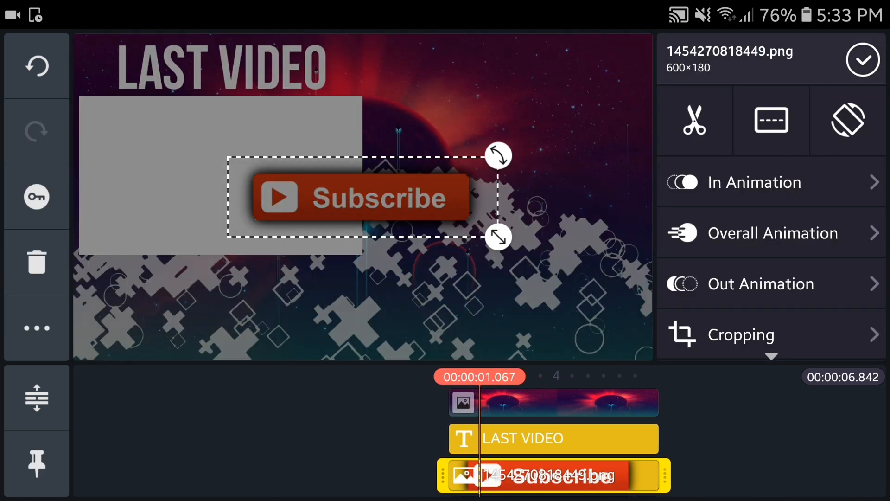
pyautogui.click(755, 182)
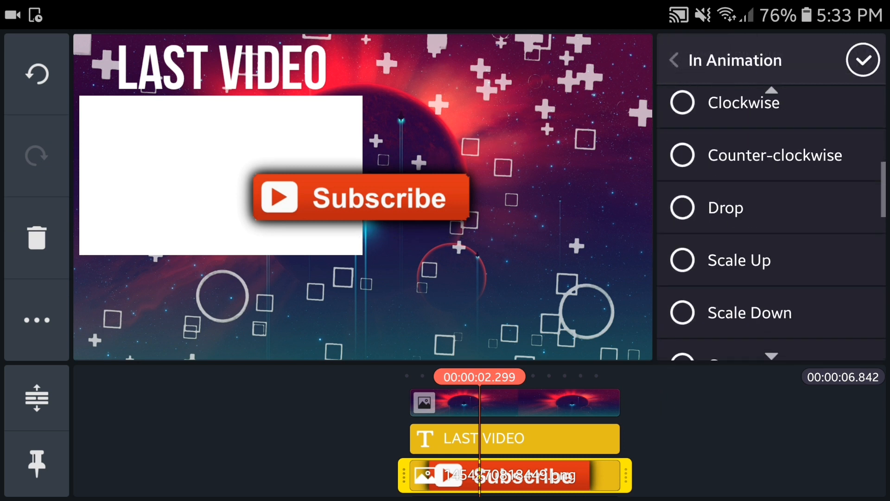
pyautogui.click(769, 283)
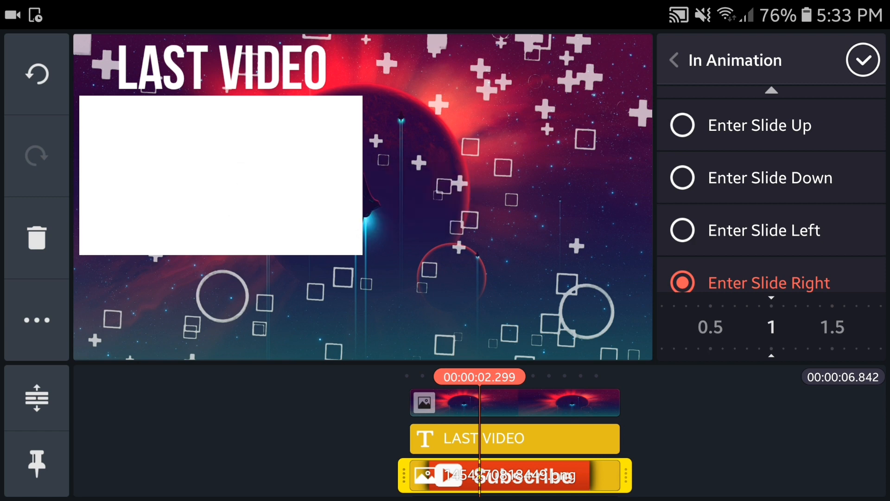
pyautogui.click(674, 61)
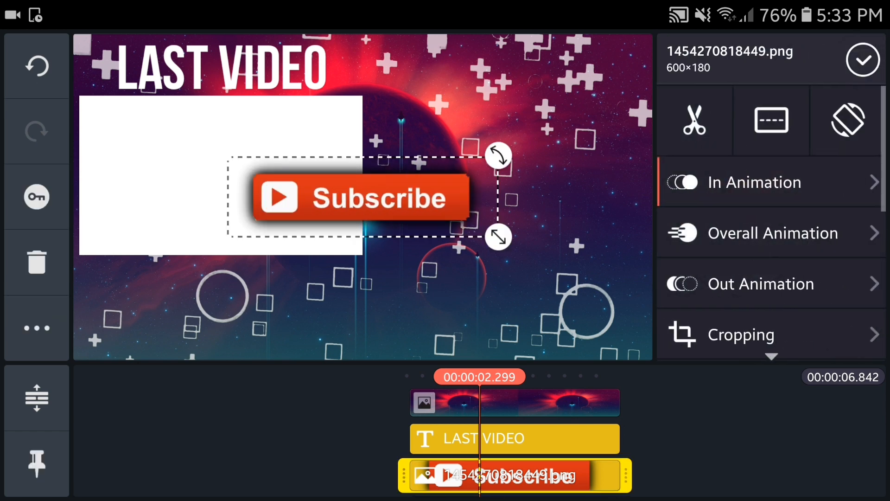
pyautogui.moveTo(362, 198); pyautogui.dragTo(224, 296)
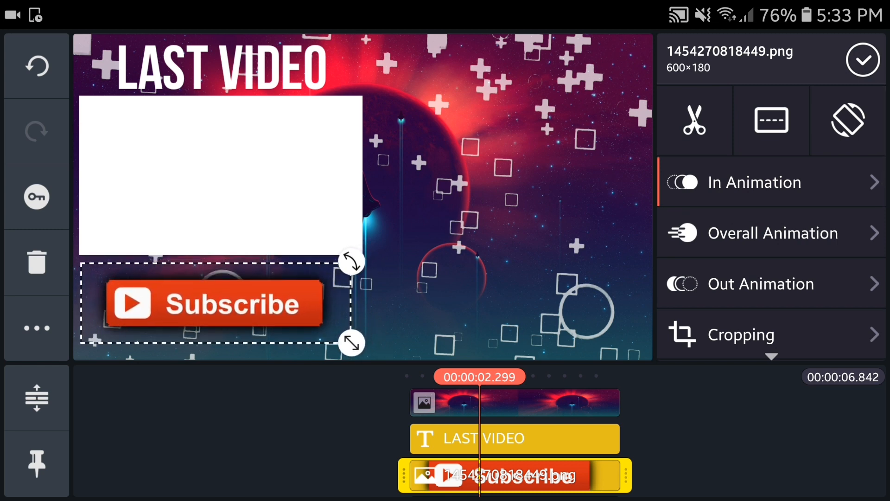
pyautogui.click(863, 60)
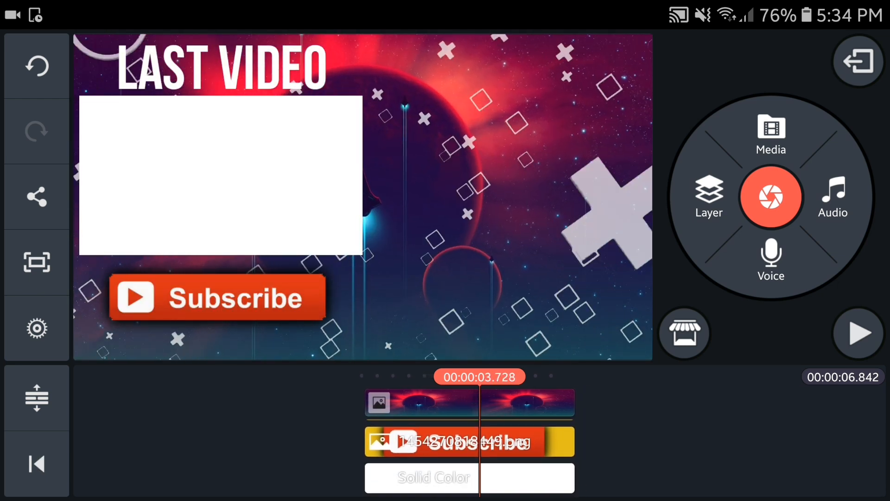
pyautogui.click(468, 440)
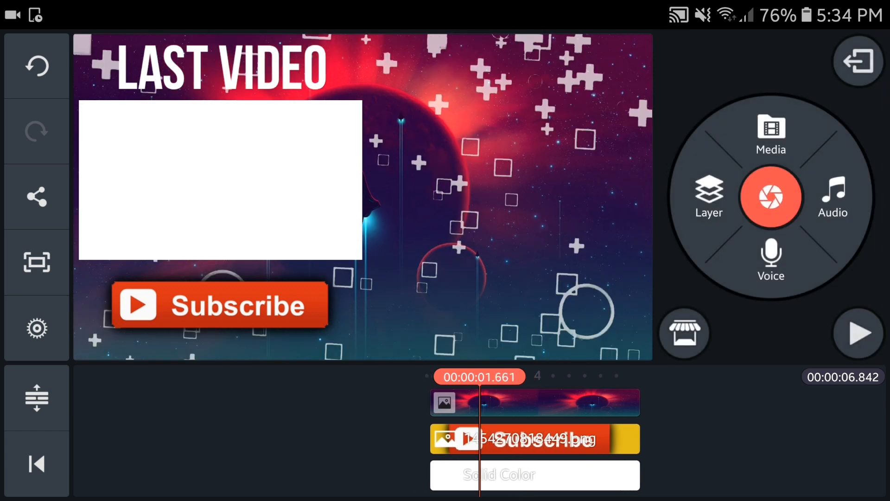
pyautogui.click(858, 333)
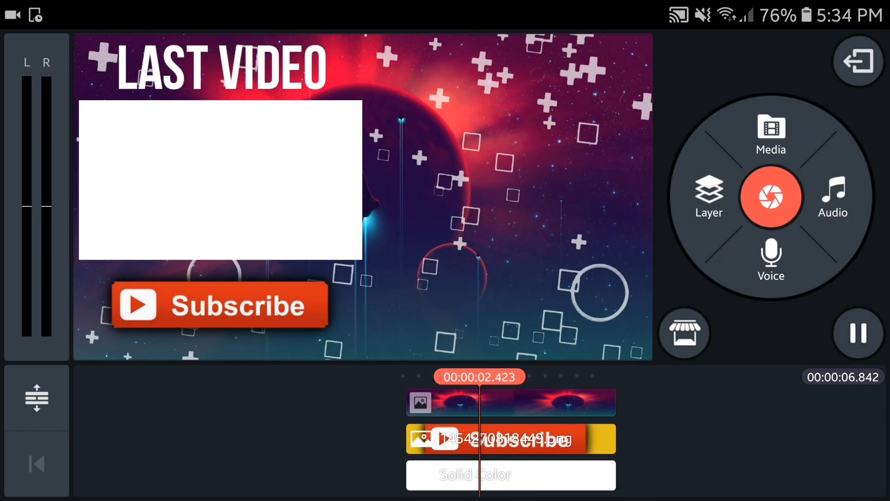
pyautogui.click(859, 333)
pyautogui.write('L')
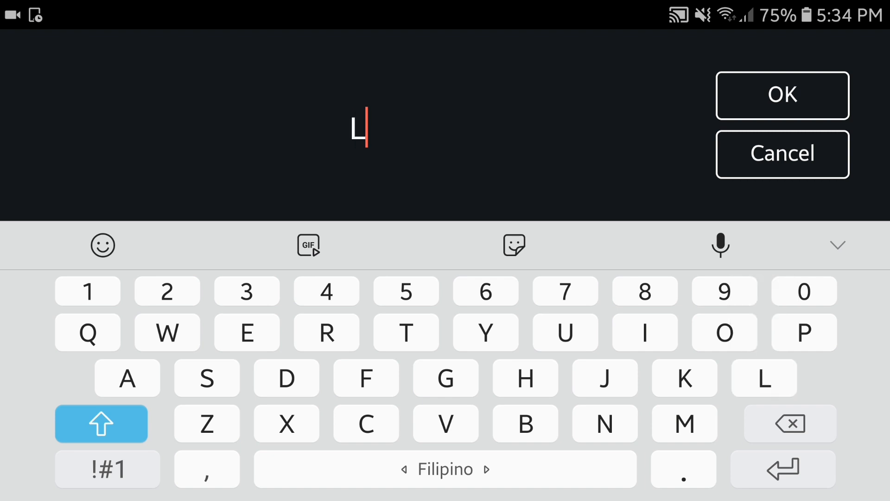
# - Add 'LEAVE A LIKE' text in a bold font, shadow off, at lower right, then browse In Animation options
pyautogui.write('EAVE A LIKE')
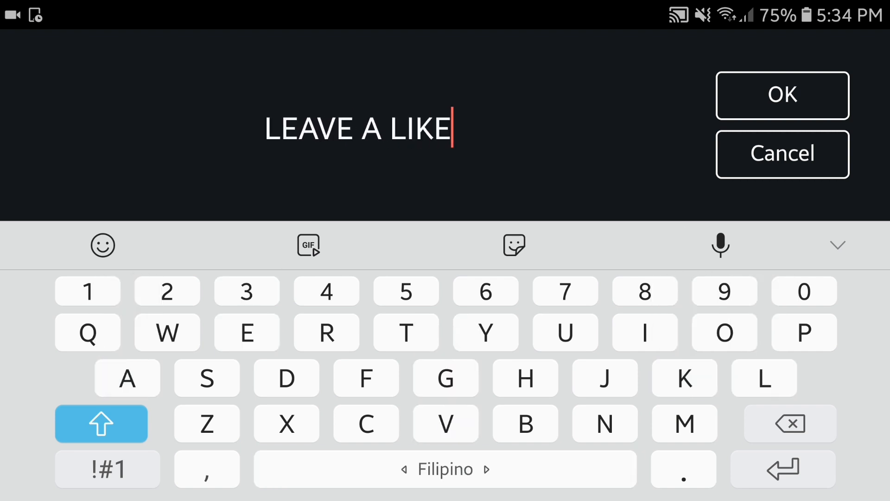
pyautogui.click(781, 94)
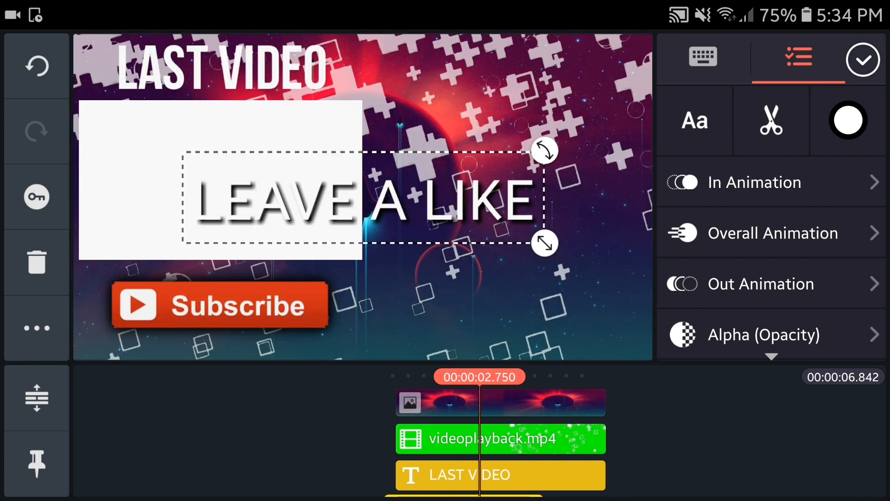
pyautogui.click(694, 119)
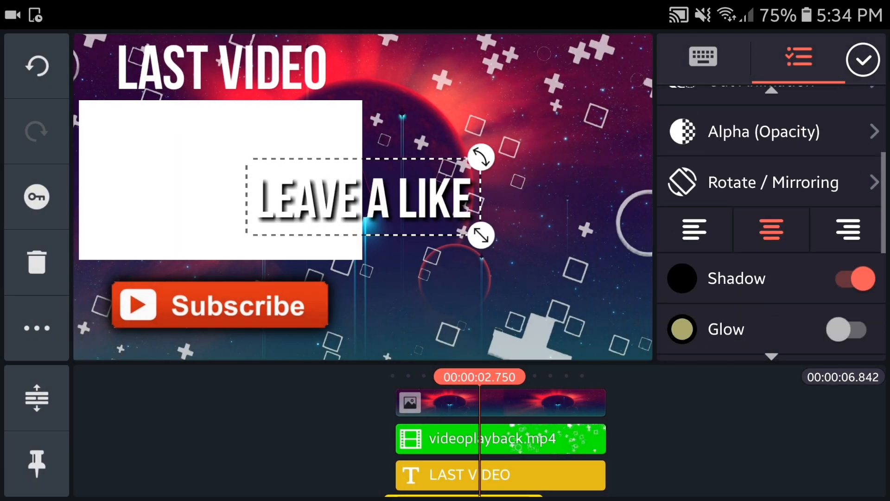
pyautogui.click(850, 279)
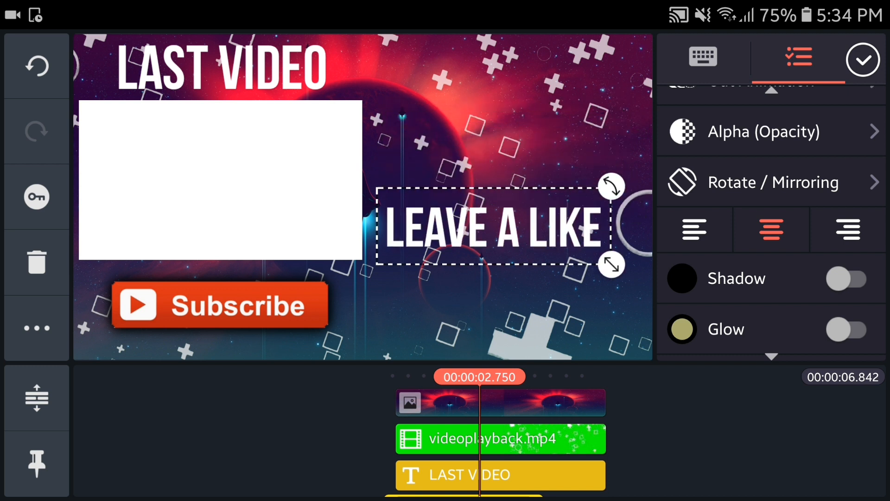
pyautogui.moveTo(494, 226); pyautogui.dragTo(505, 266)
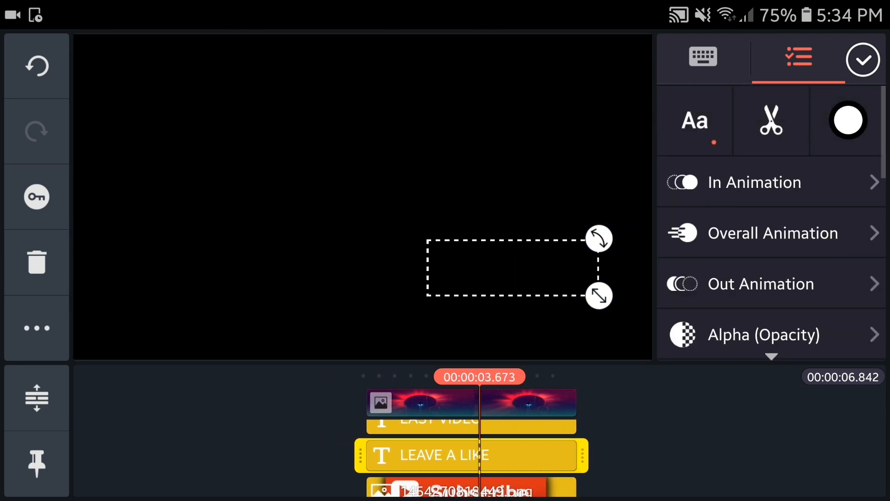
pyautogui.click(756, 182)
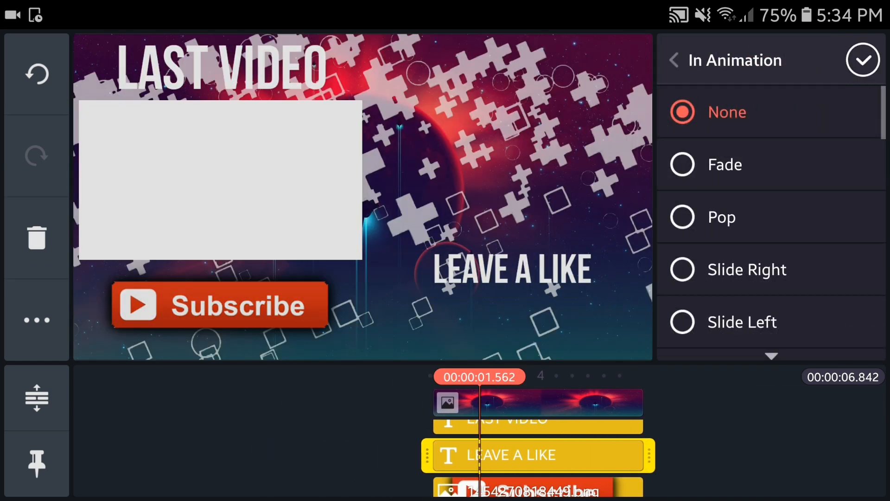
pyautogui.scroll(-3)
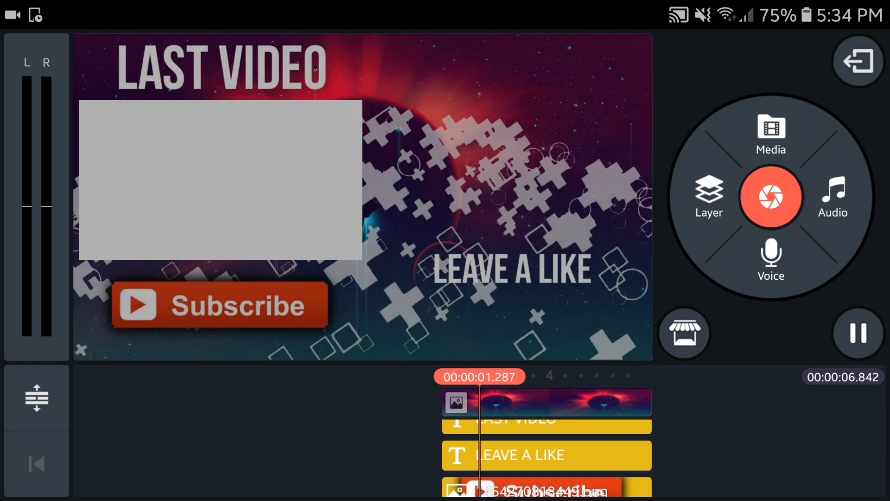
# - Add the thumbs-up image above LEAVE A LIKE with a Fade entrance animation
pyautogui.click(772, 134)
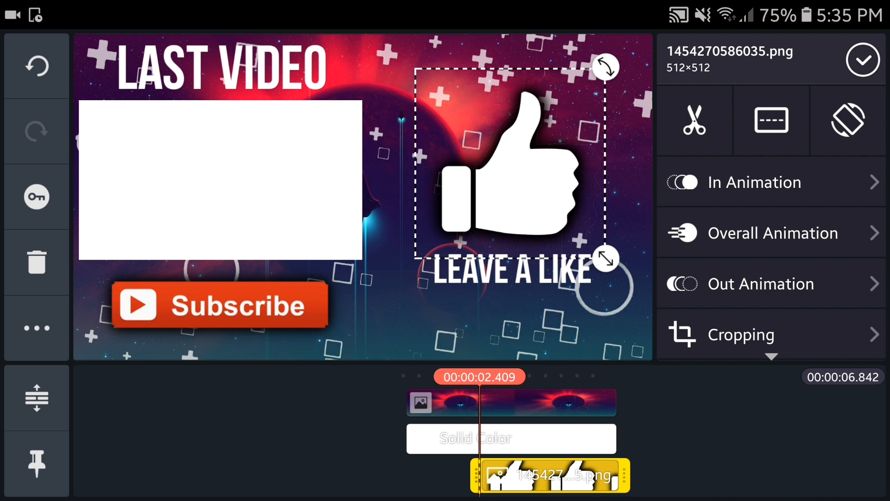
pyautogui.moveTo(608, 67); pyautogui.dragTo(562, 83)
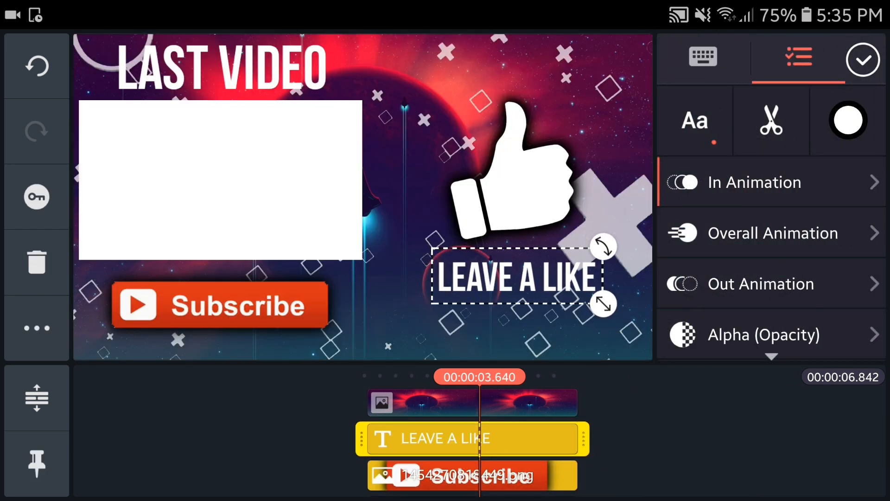
pyautogui.click(863, 61)
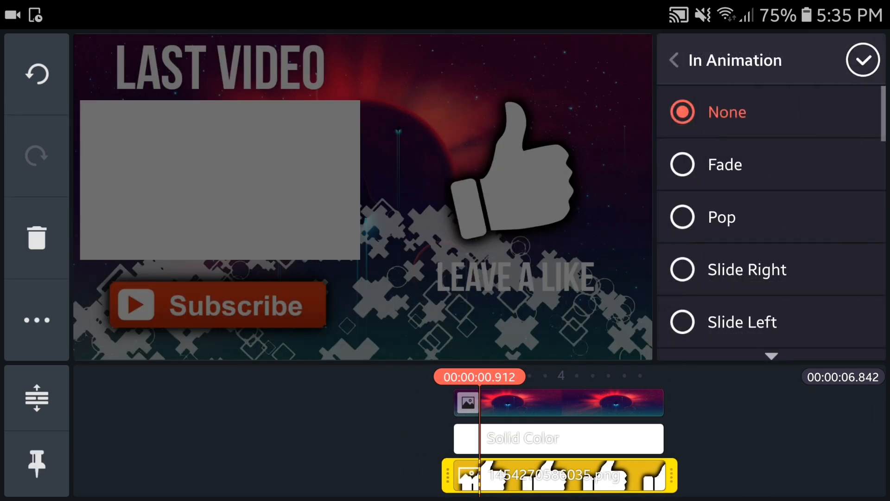
pyautogui.click(724, 164)
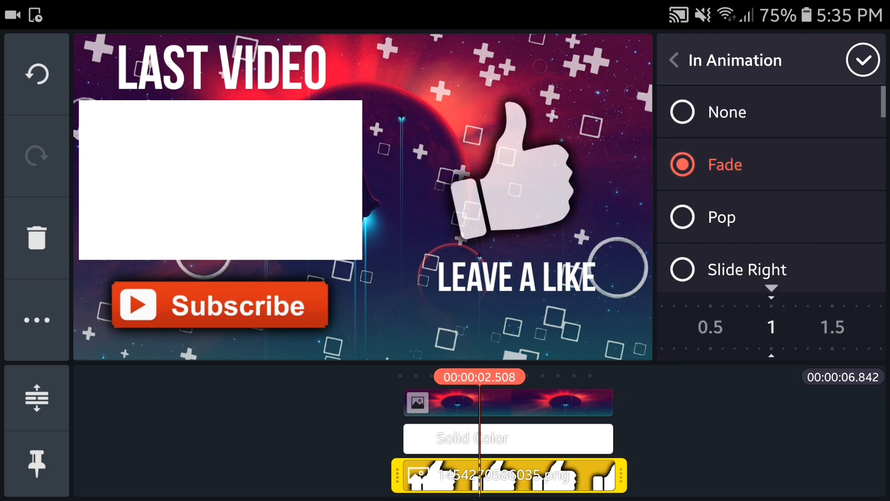
# - Browse the thumbs-up's overall animation choices for a floating effect
pyautogui.click(675, 60)
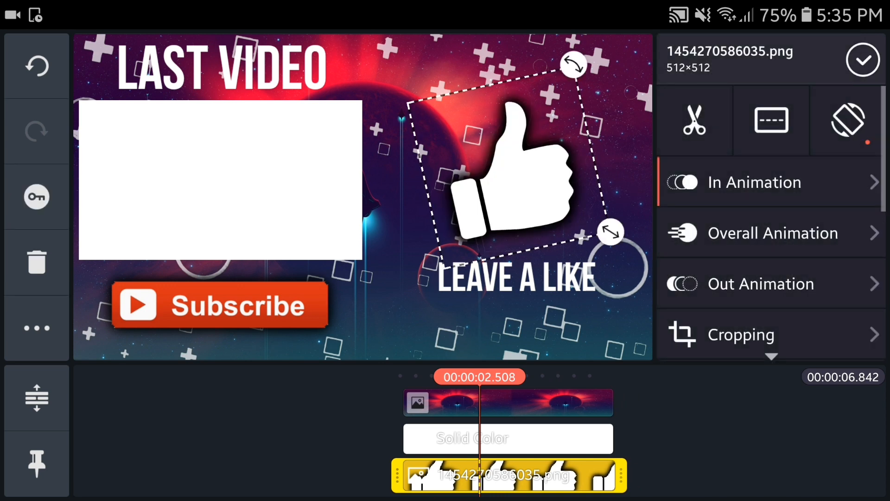
pyautogui.click(772, 233)
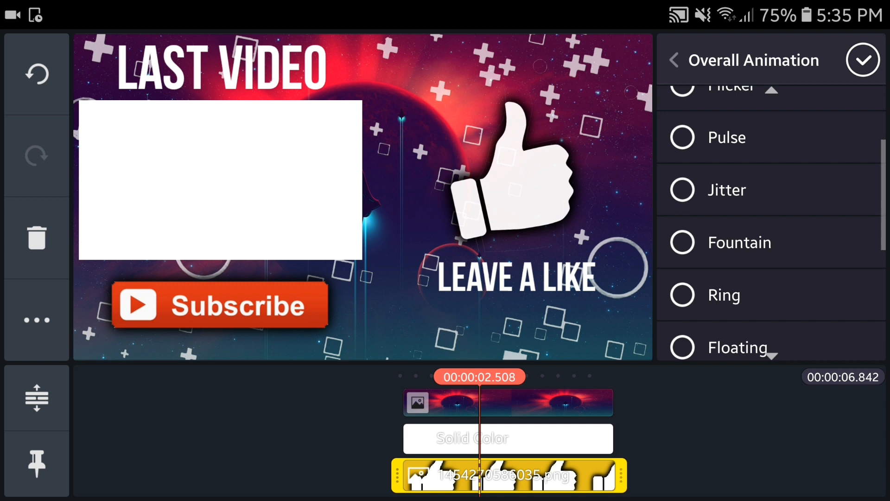
pyautogui.scroll(-3)
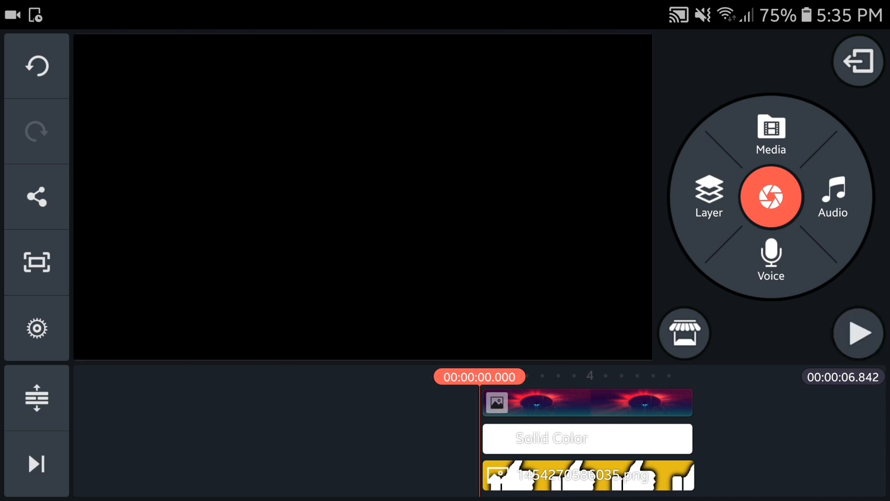
# - Add 'Jordan Maron - Once Upon A Time' as background music and preview the outro
pyautogui.click(858, 333)
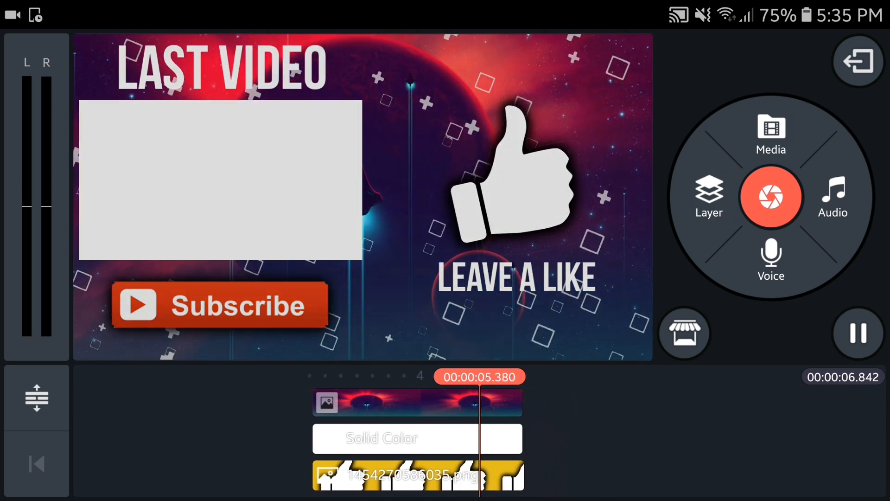
pyautogui.click(833, 195)
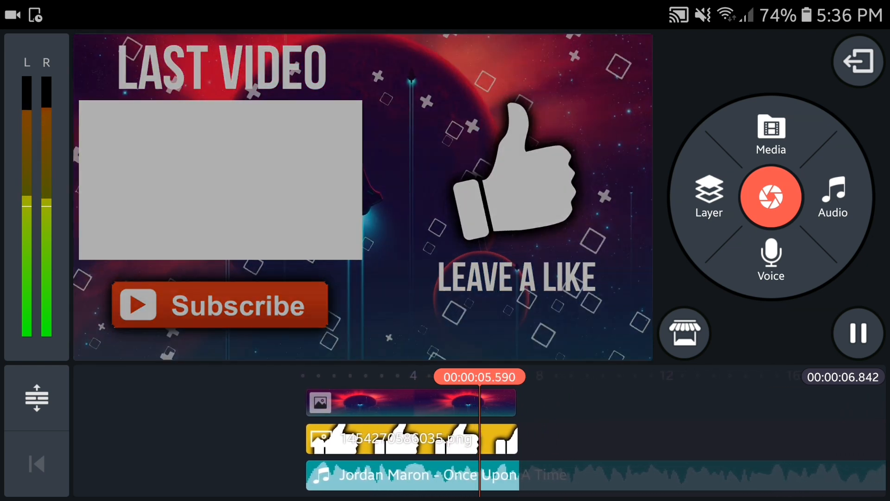
pyautogui.click(410, 475)
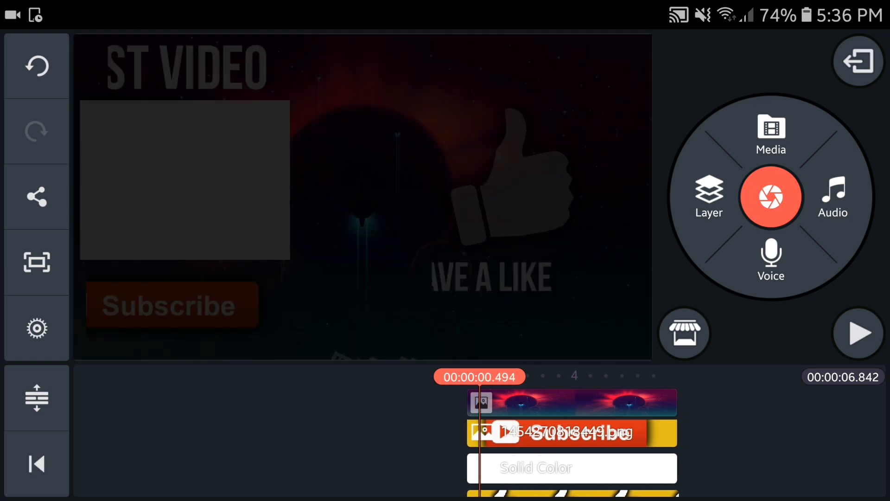
# - Exit to the project list and open export settings for 'Untitled 1'
pyautogui.click(858, 61)
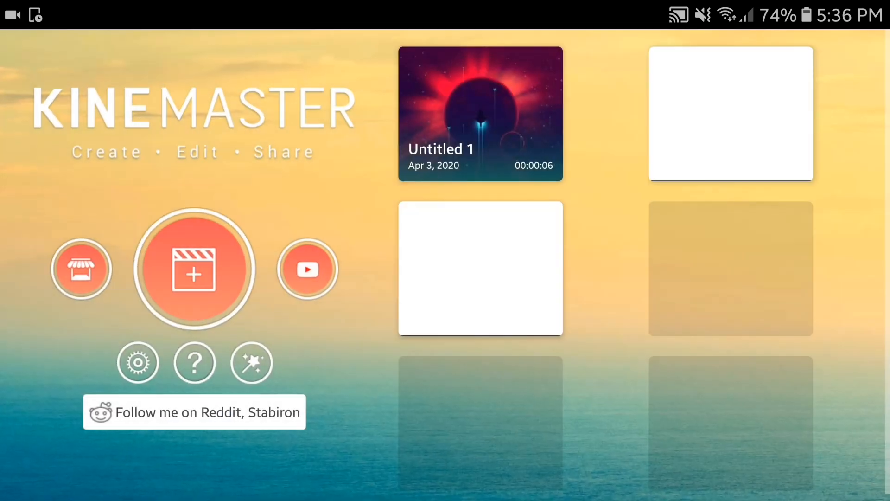
pyautogui.click(480, 114)
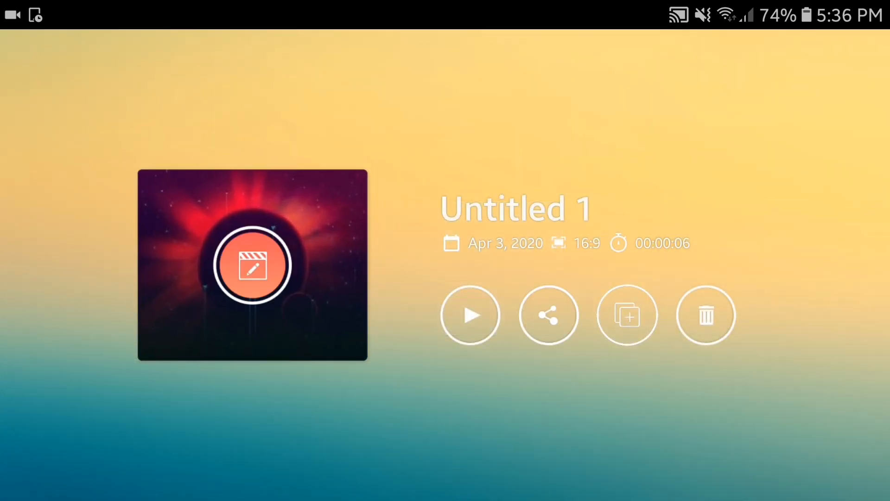
pyautogui.click(547, 314)
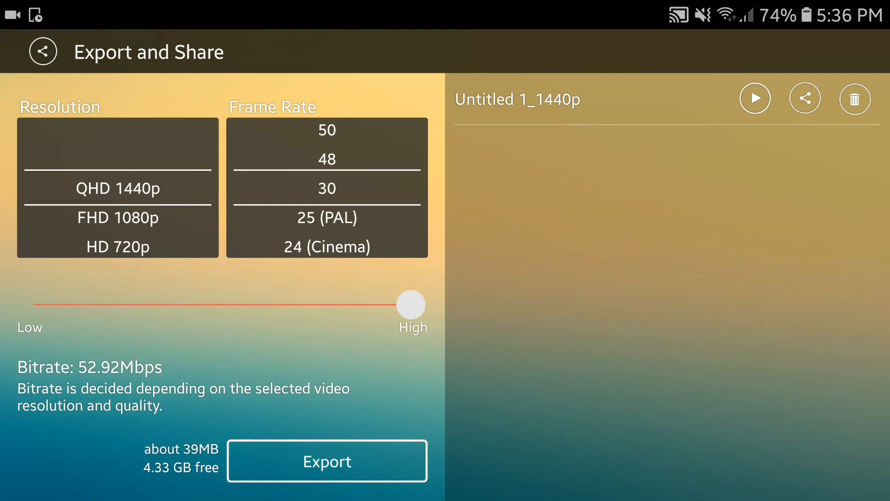